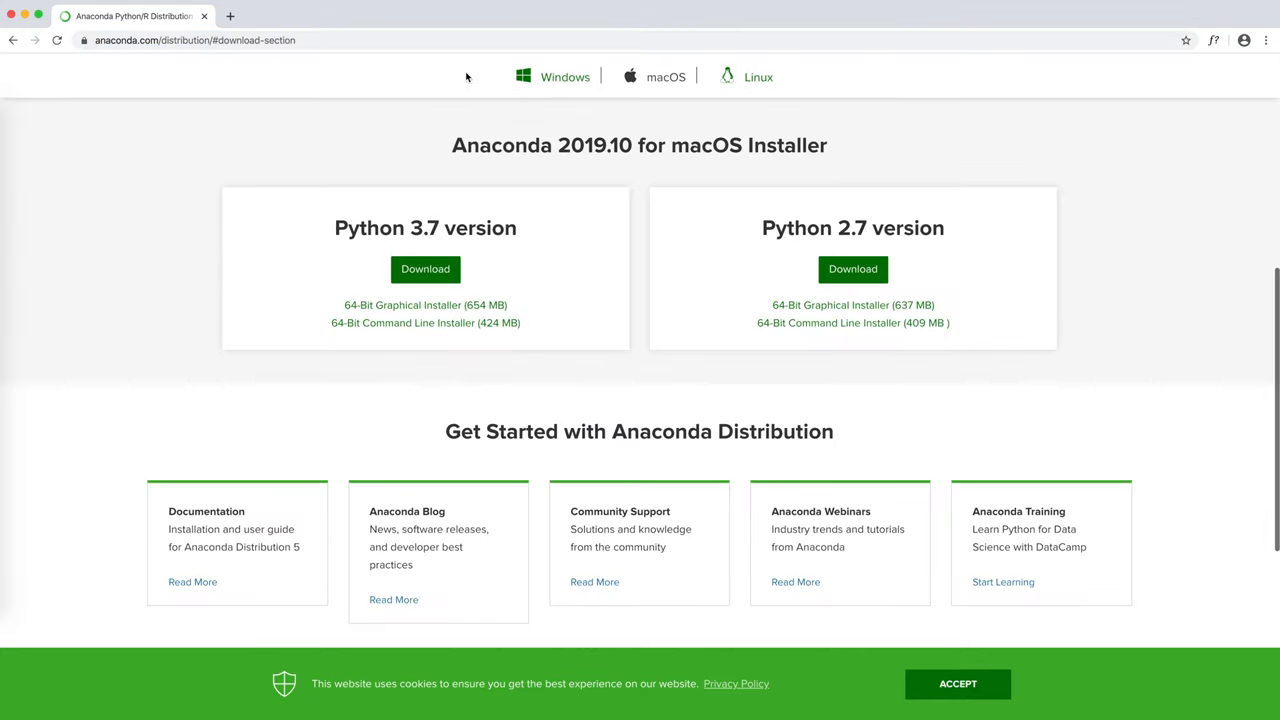
mouse_move(758, 76)
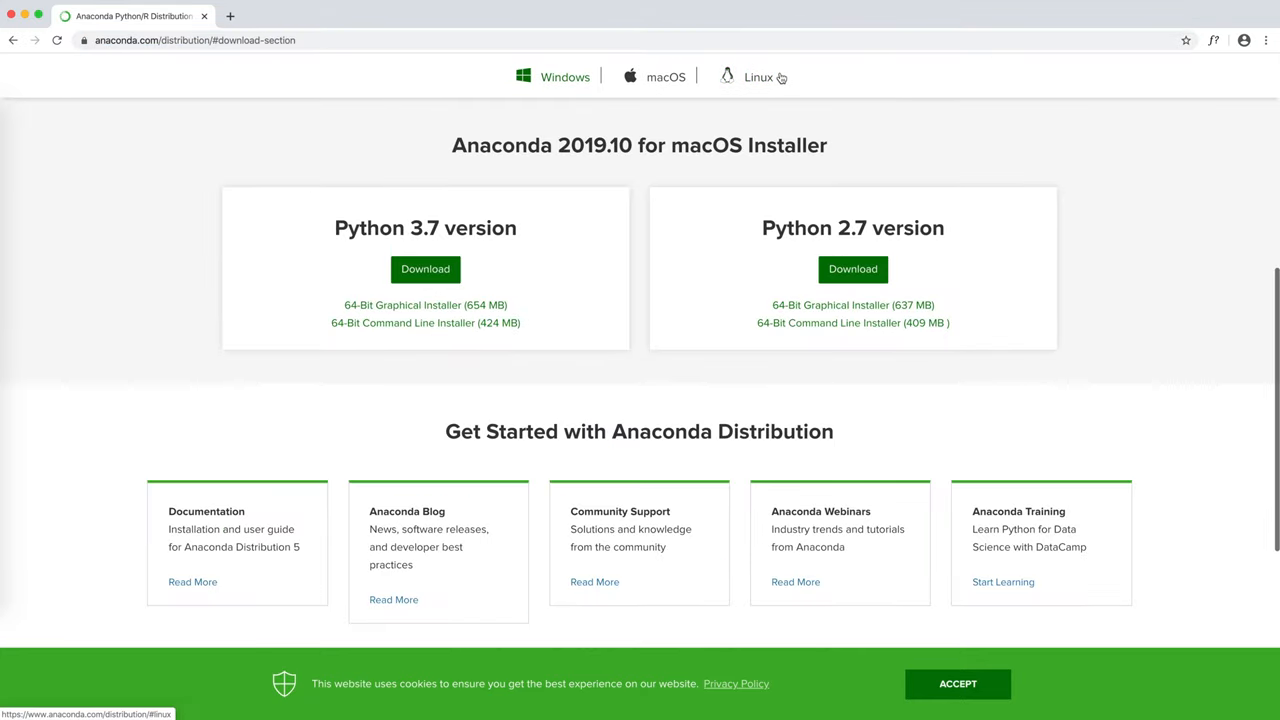
Download the Anaconda 2019.10 Python 3.7 installer for macOS.
left_click(424, 268)
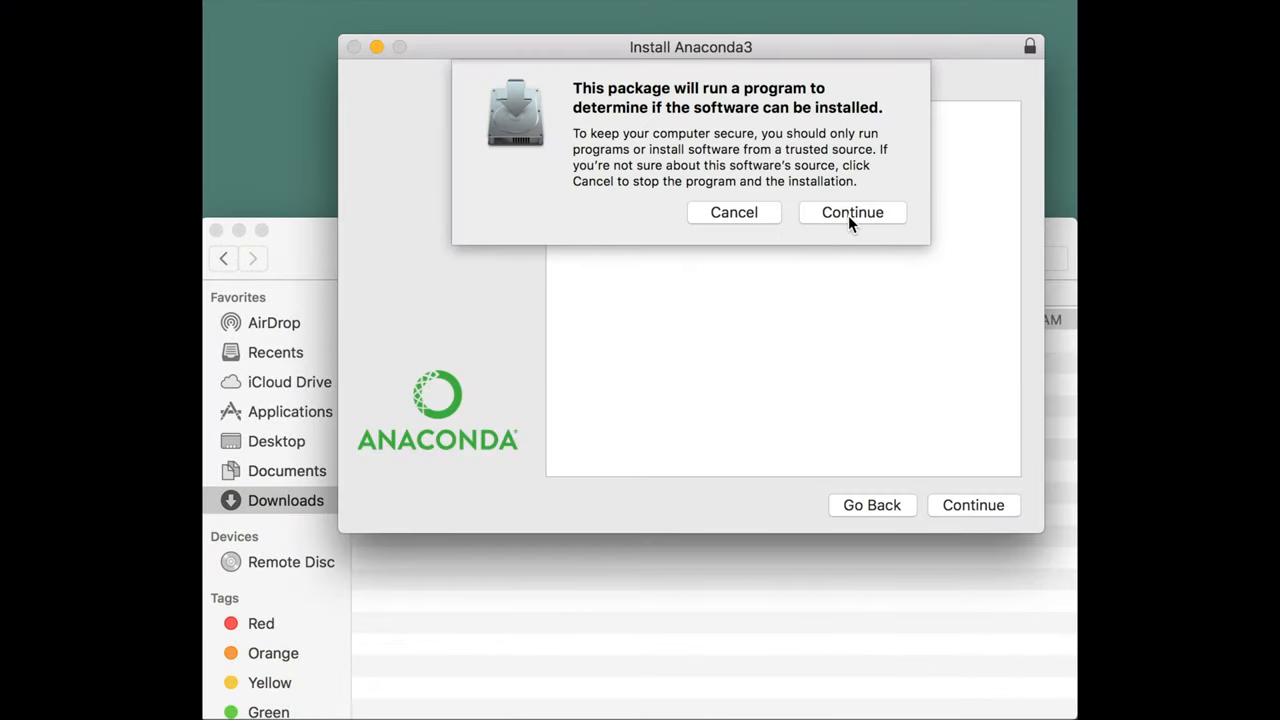
Allow the installer's compatibility check and continue past the Read Me information.
left_click(852, 212)
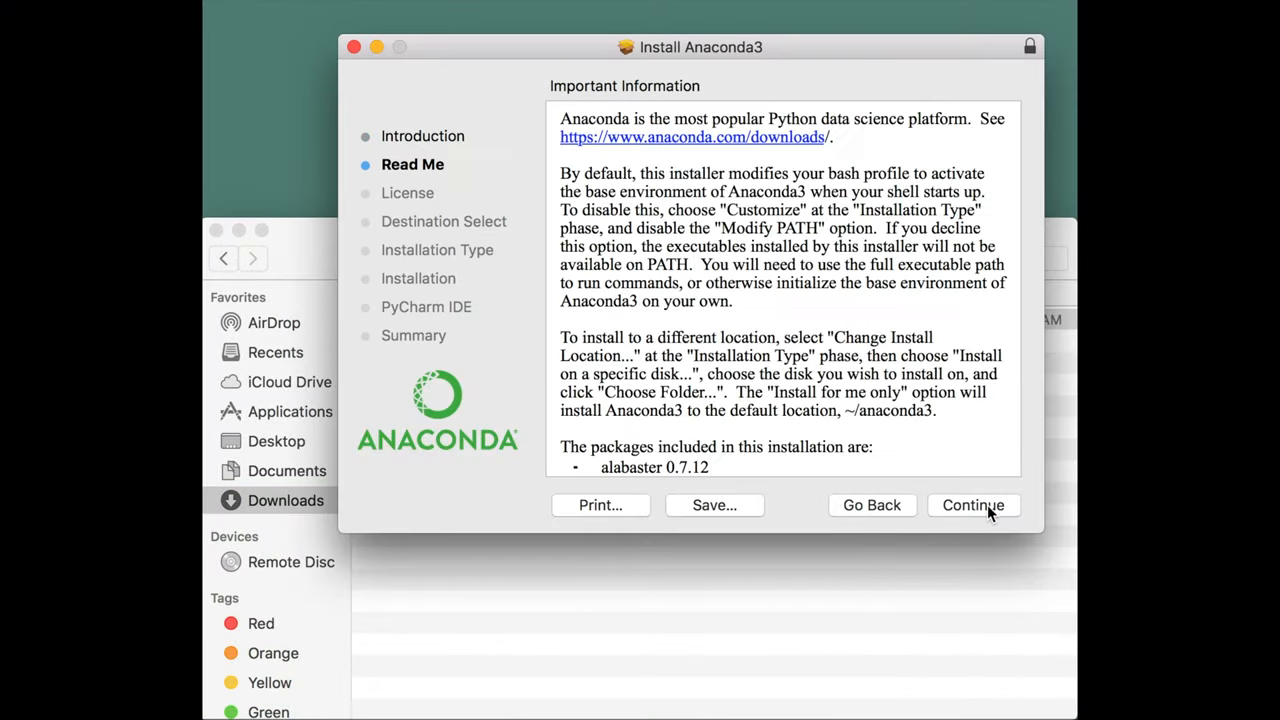
left_click(972, 504)
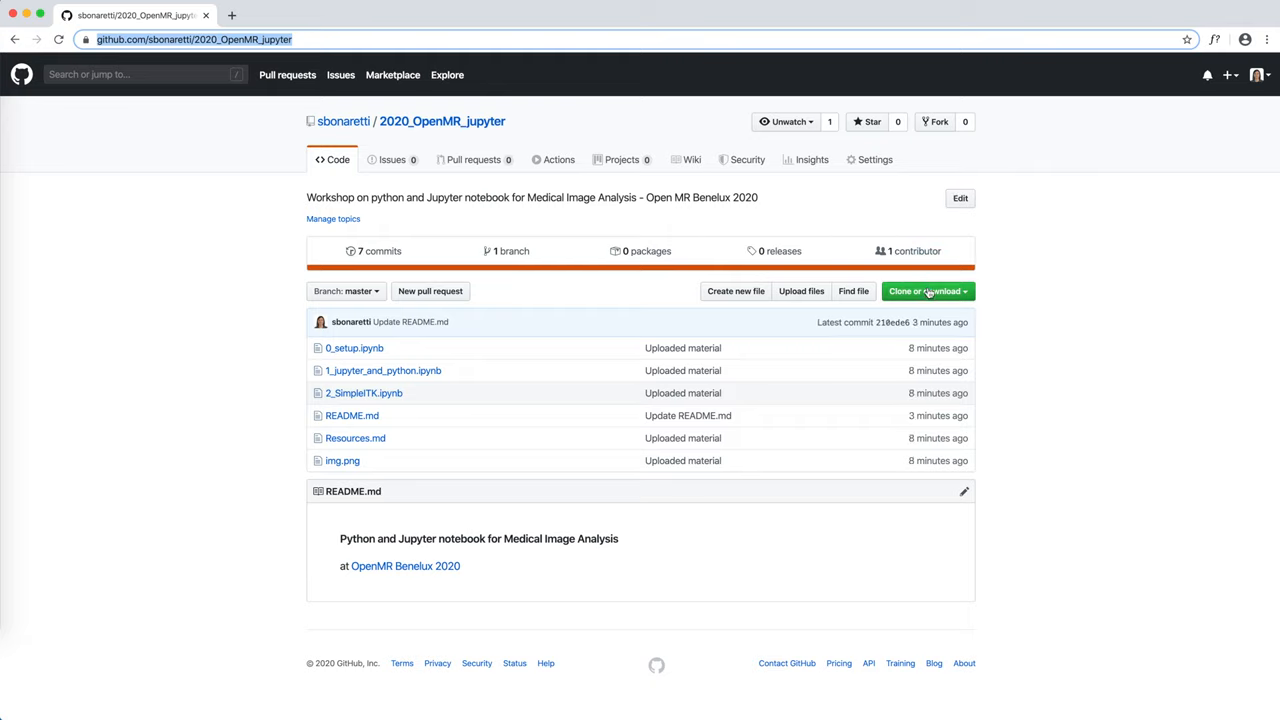
Request the 2020_OpenMR_jupyter repository as a ZIP download from 'Clone or download'.
left_click(924, 292)
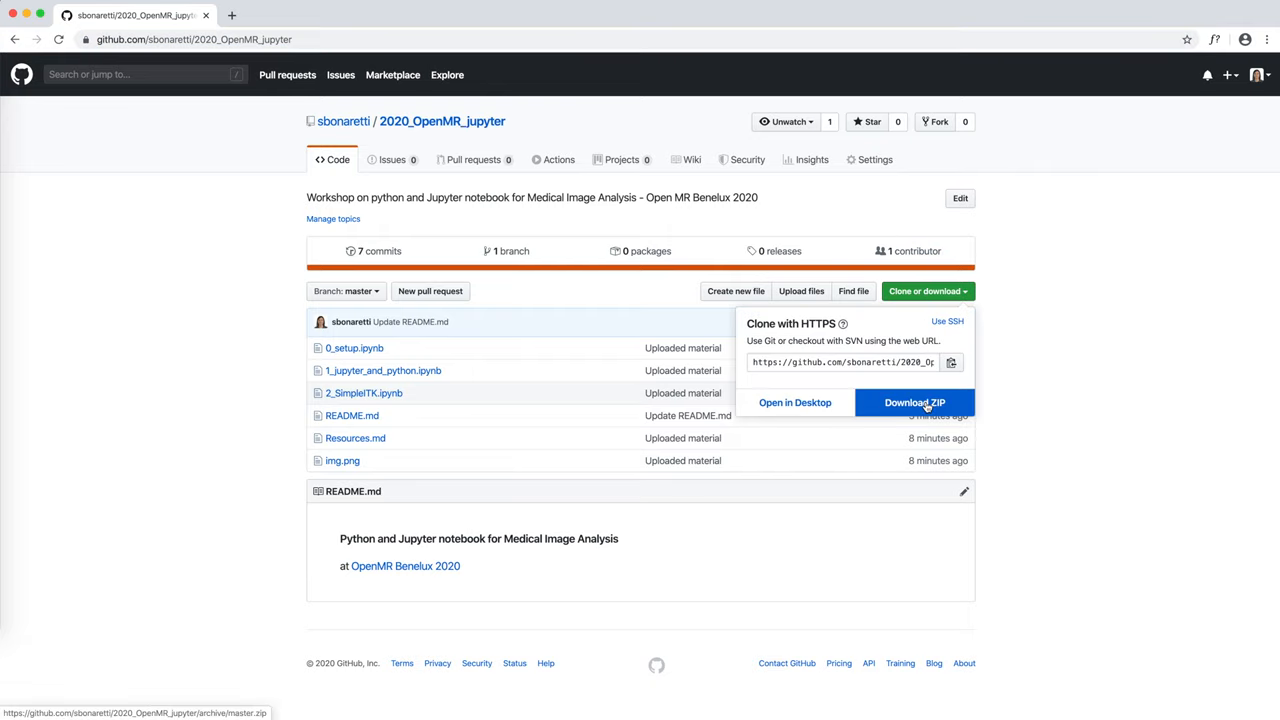
left_click(912, 402)
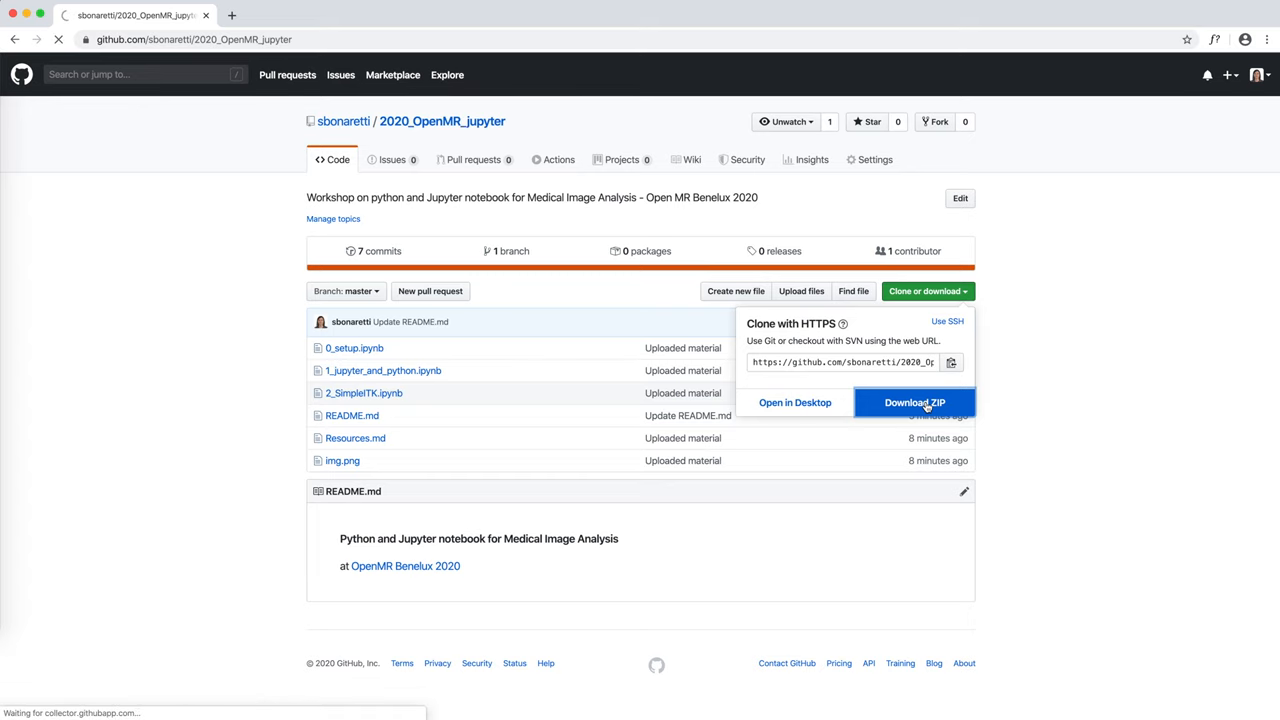
left_click(914, 402)
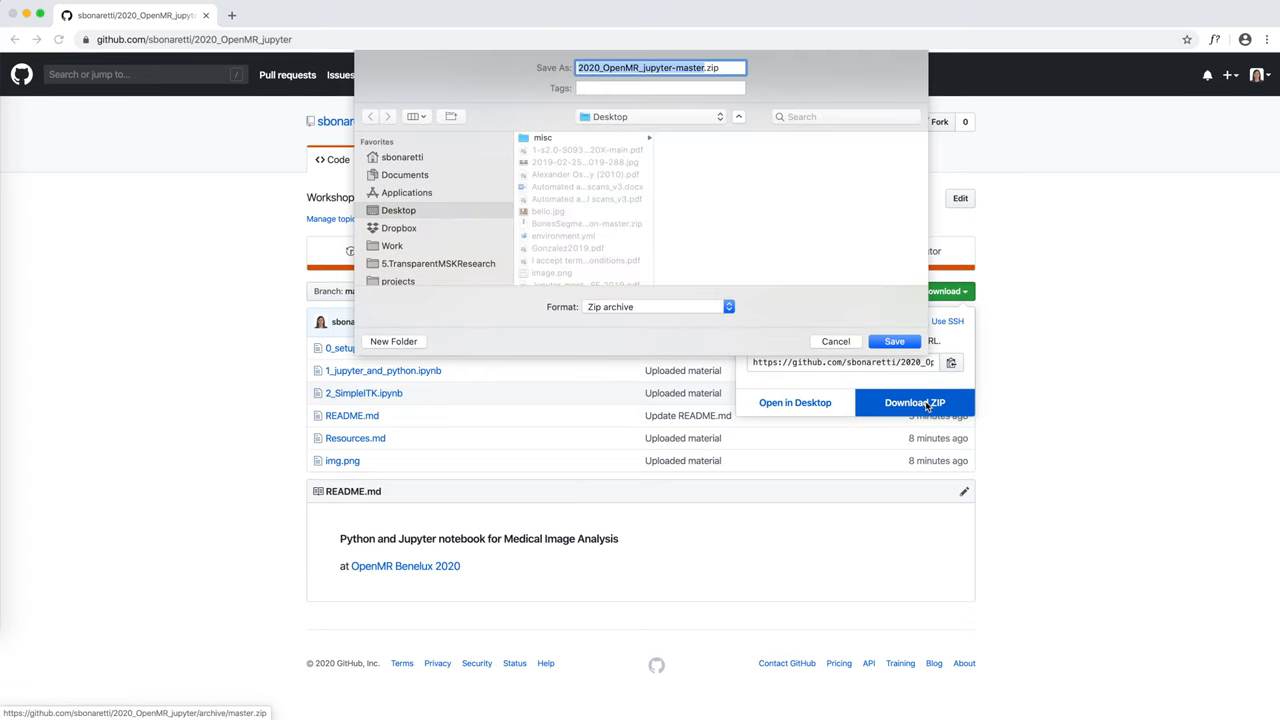
Save the repository zip into the workshop folder and extract it in Finder.
left_click(892, 340)
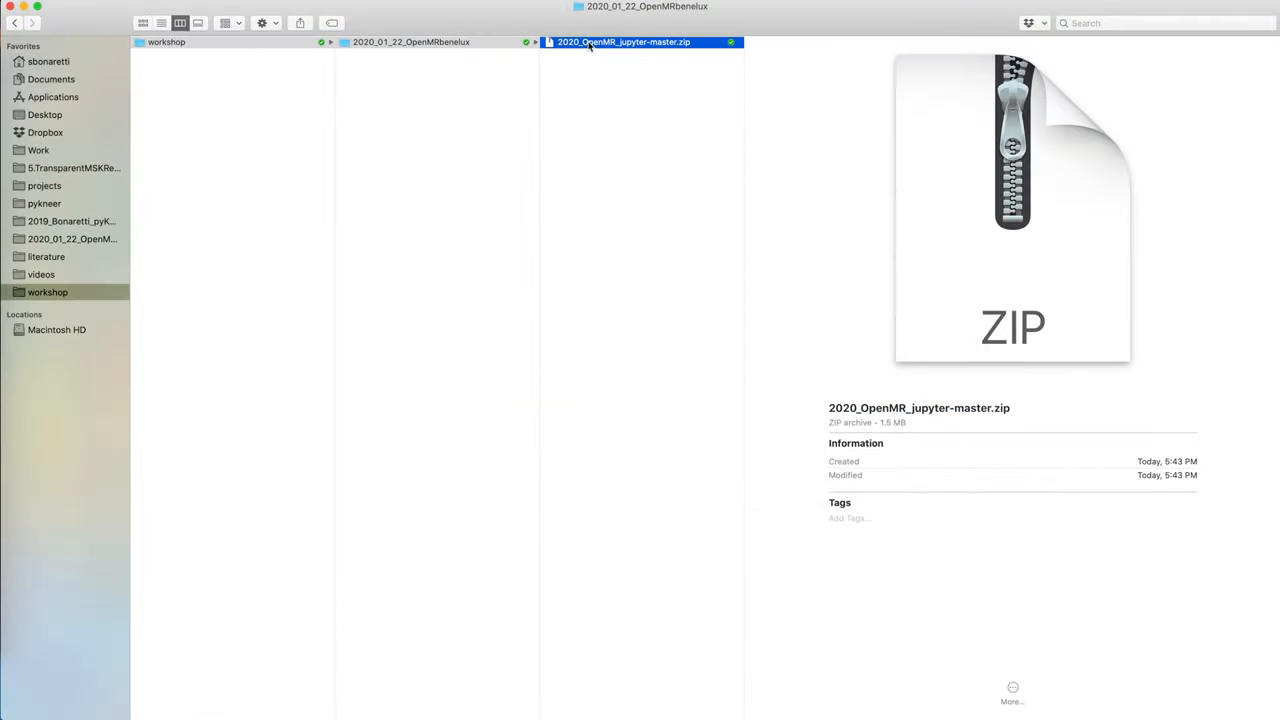
double_click(624, 42)
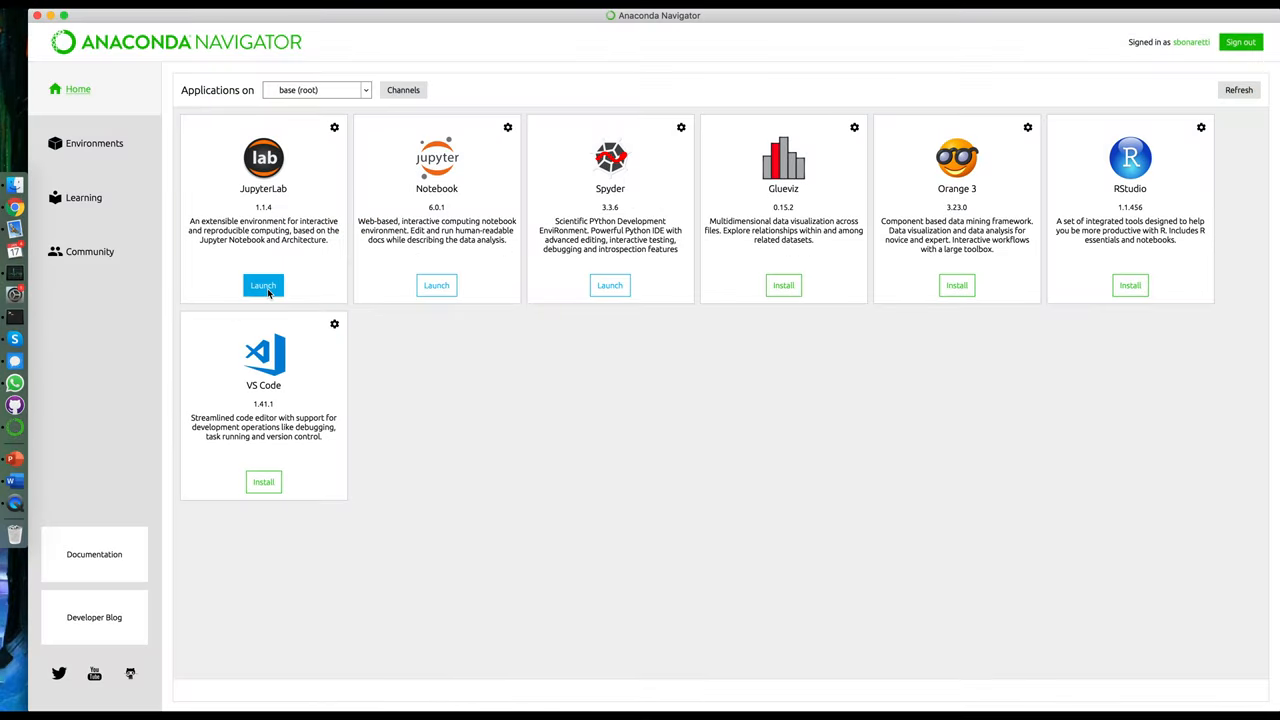
Launch JupyterLab and load 0_setup.ipynb from the 2020_OpenMR_jupyter-master folder.
left_click(264, 284)
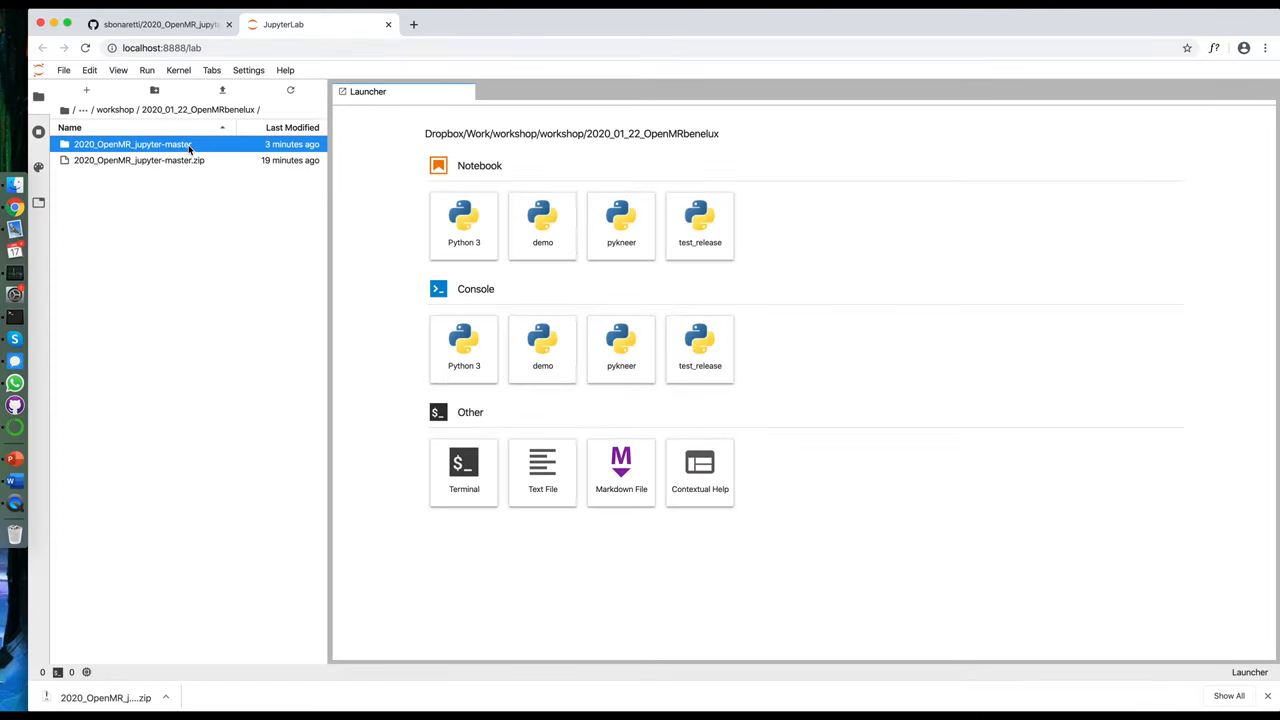
double_click(132, 144)
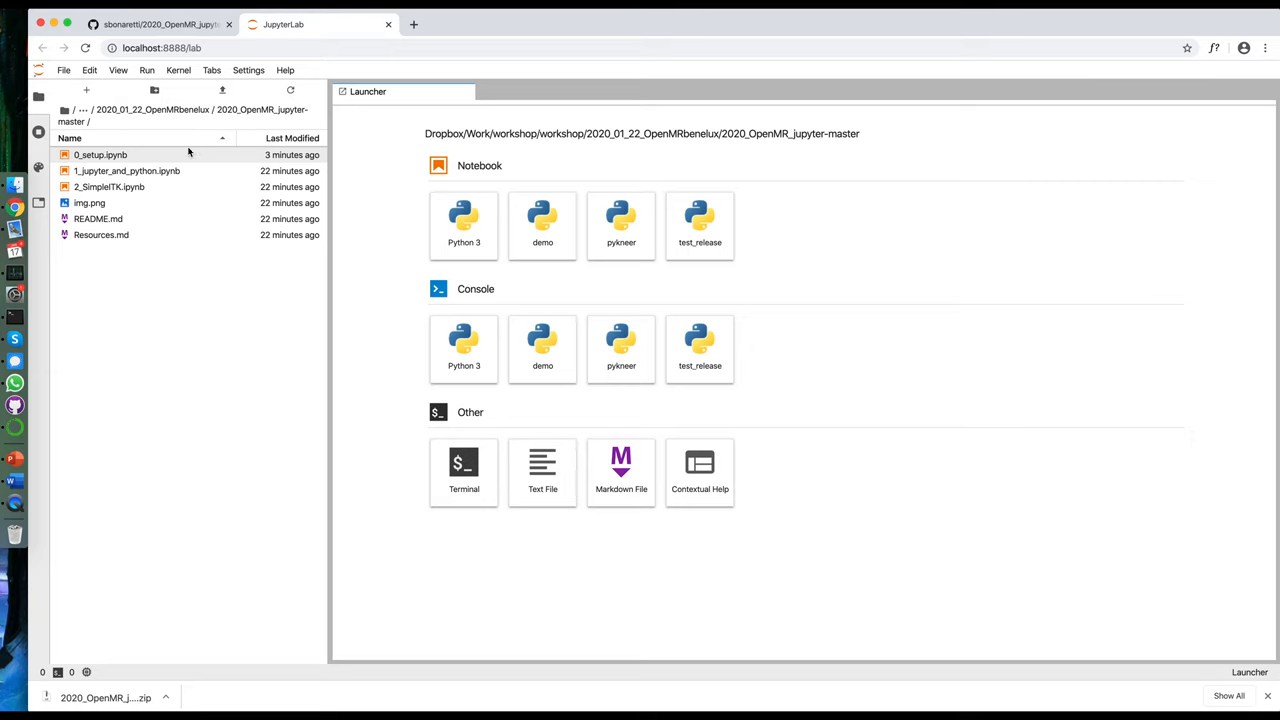
double_click(100, 154)
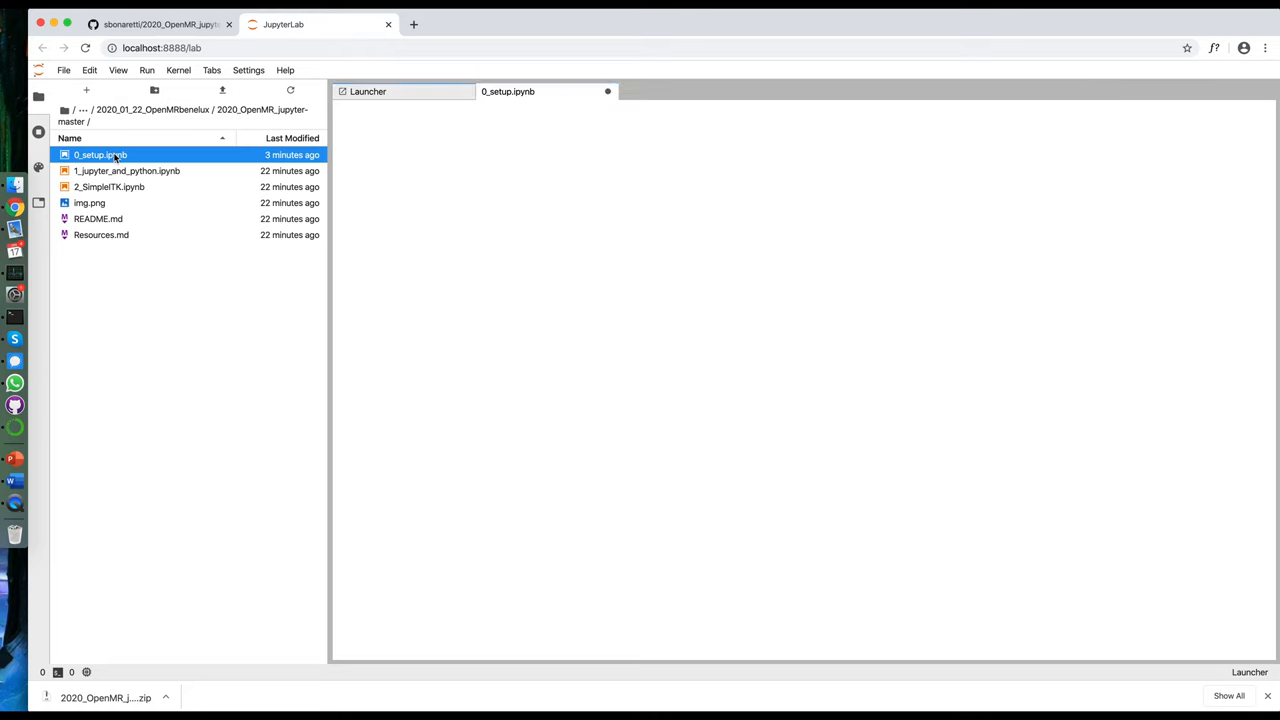
Review 0_setup.ipynb and run its cells from the Run menu to install packages and fetch data.zip.
double_click(100, 154)
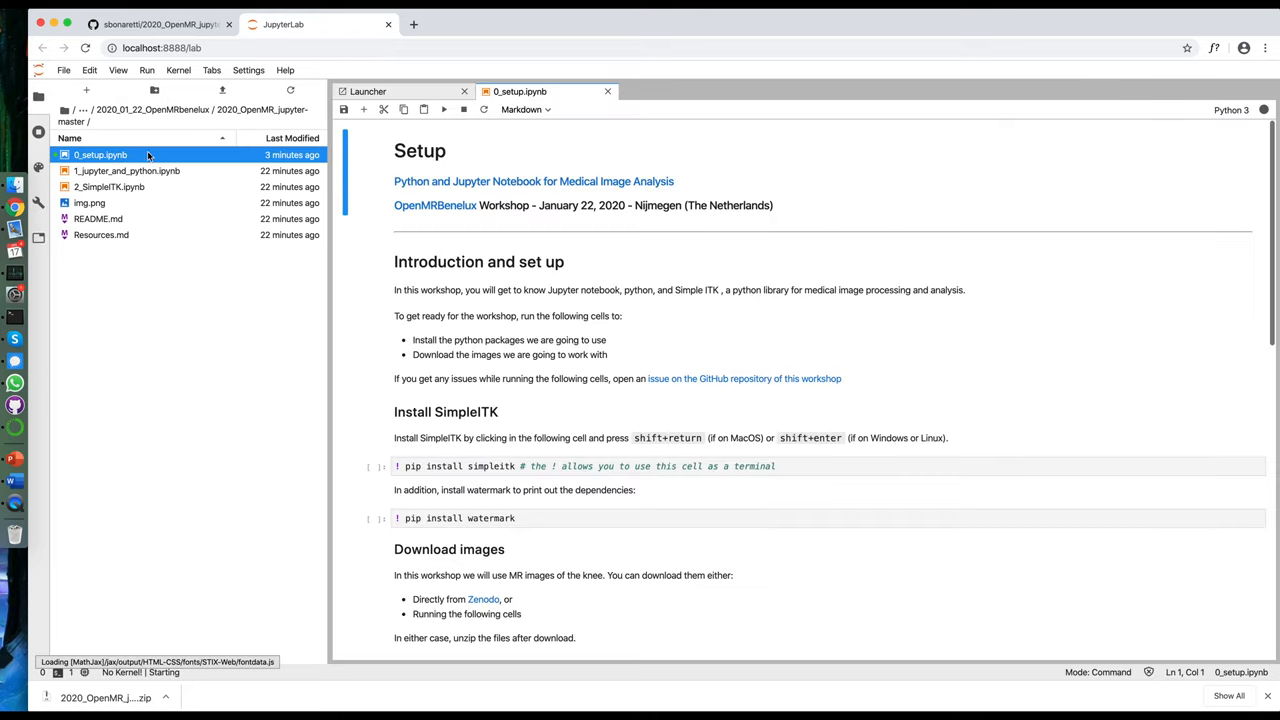
scroll("down", 3)
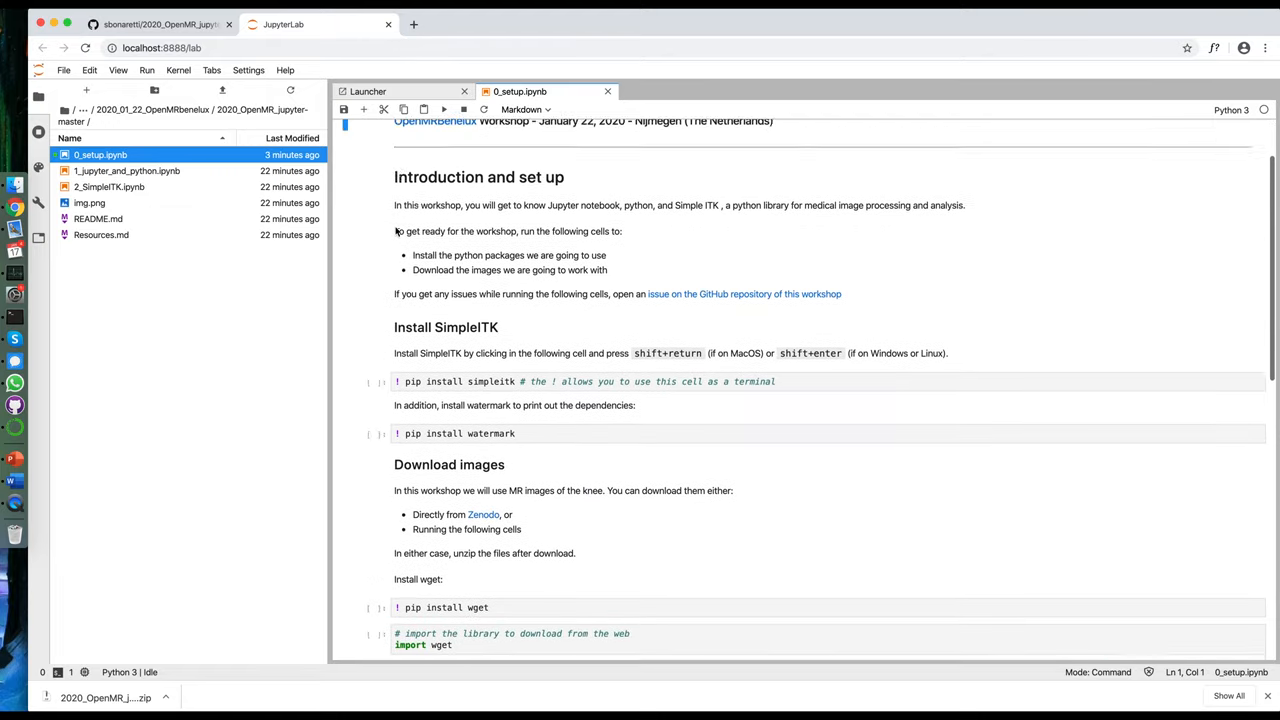
scroll("up", 3)
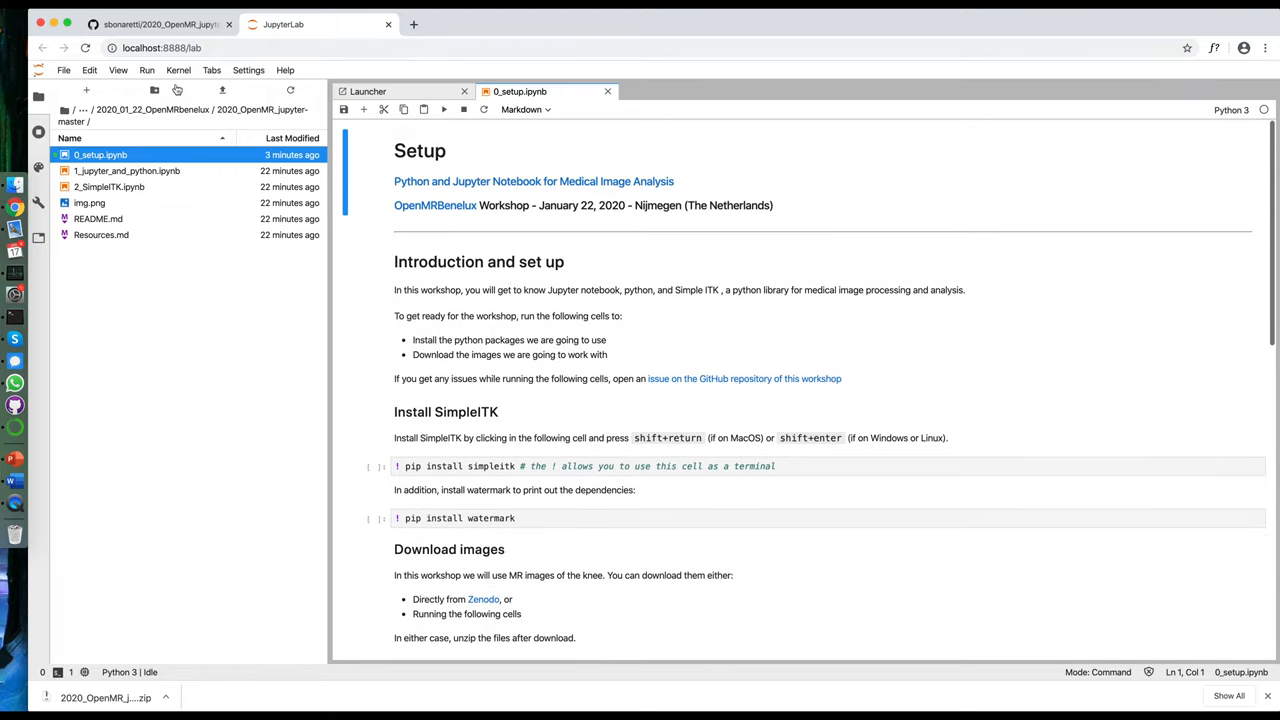
left_click(148, 70)
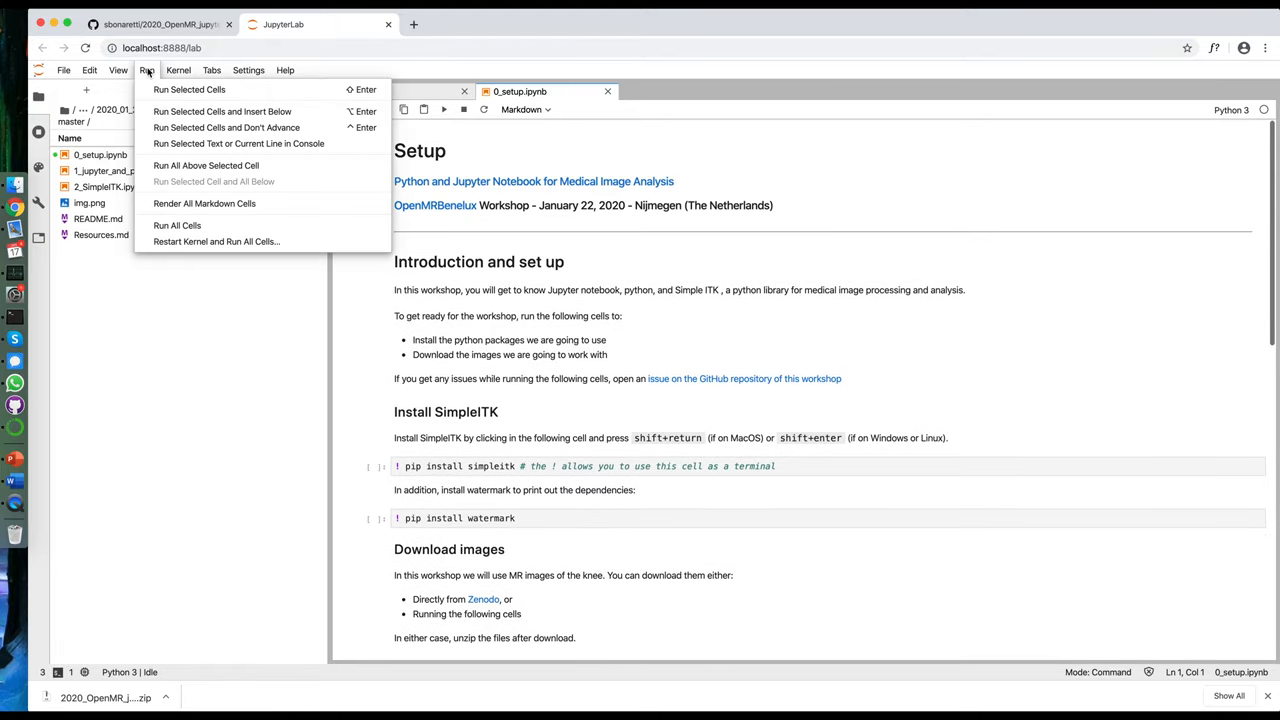
left_click(176, 224)
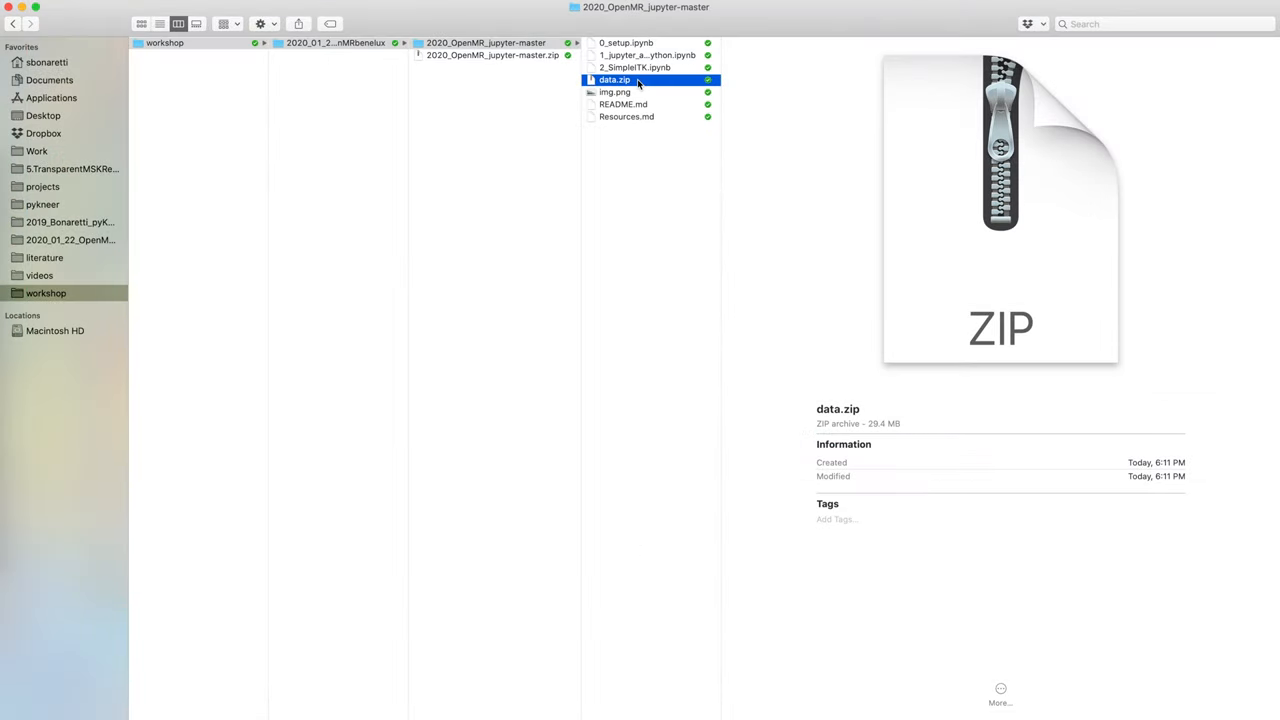
Extract data.zip in the 2020_OpenMR_jupyter-master folder to get the workshop images.
double_click(616, 80)
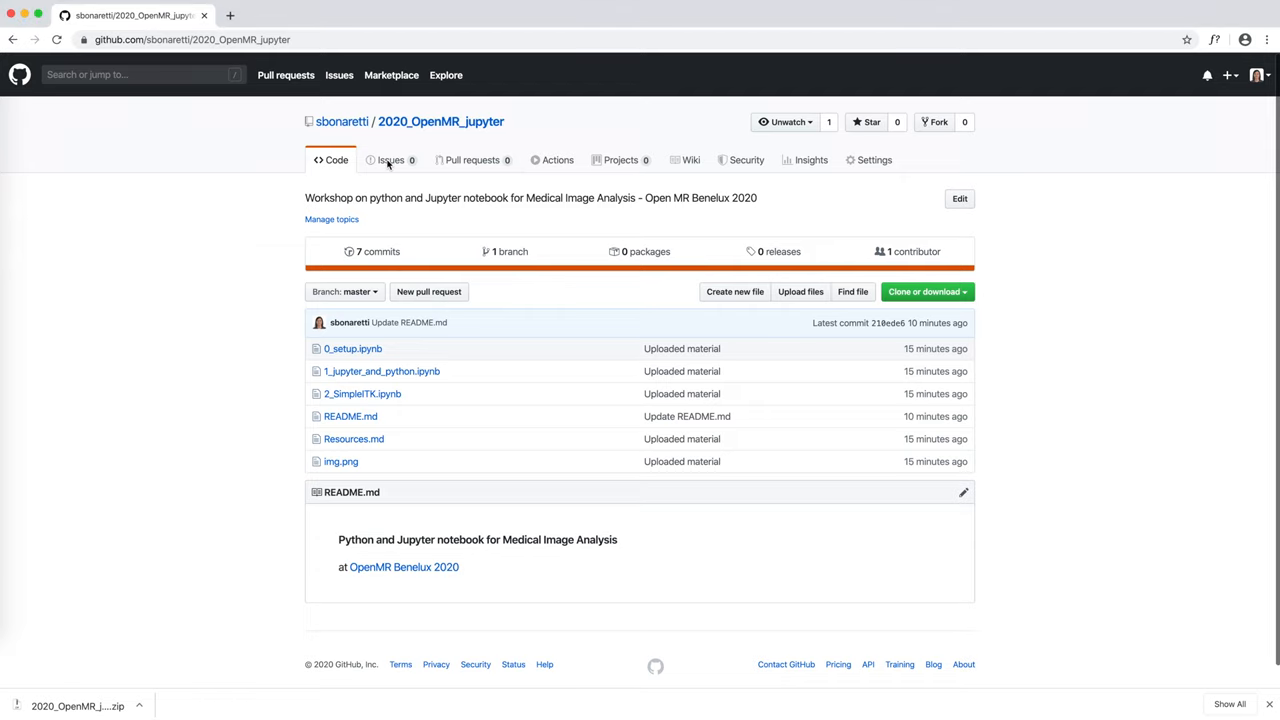
Go to the repository's Issues and start a blank new issue.
left_click(388, 160)
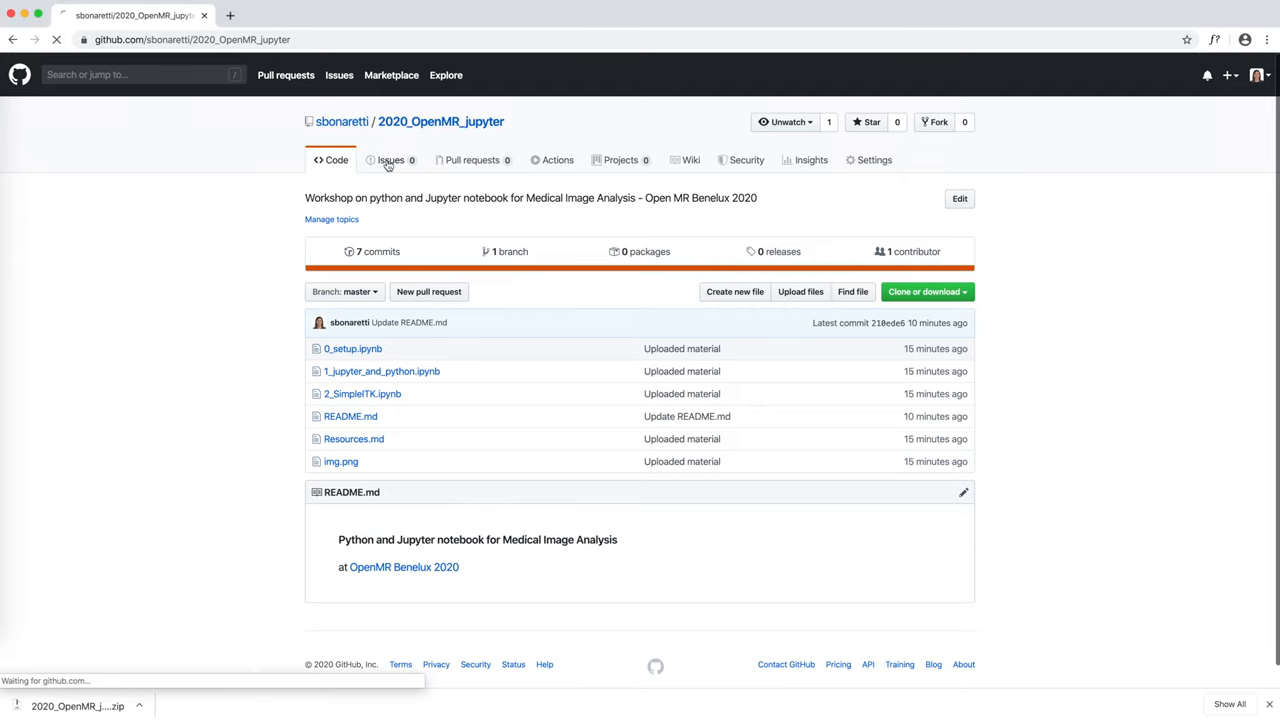
left_click(390, 160)
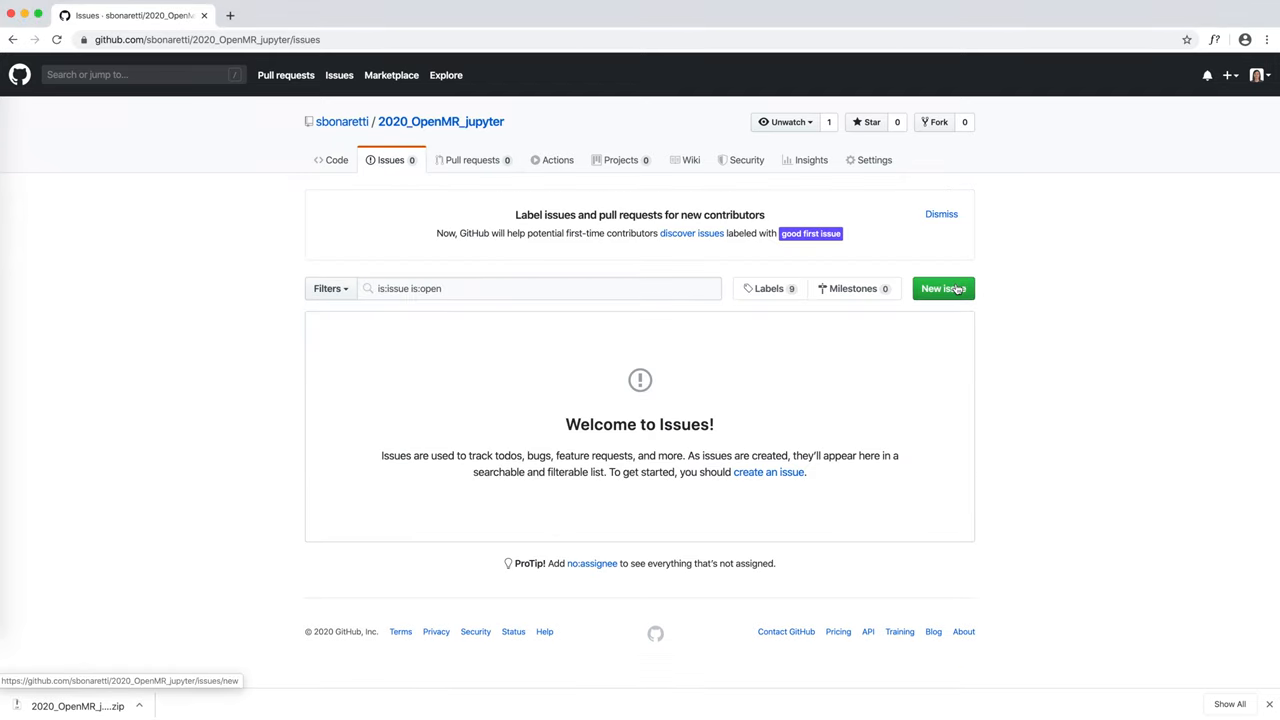
left_click(936, 288)
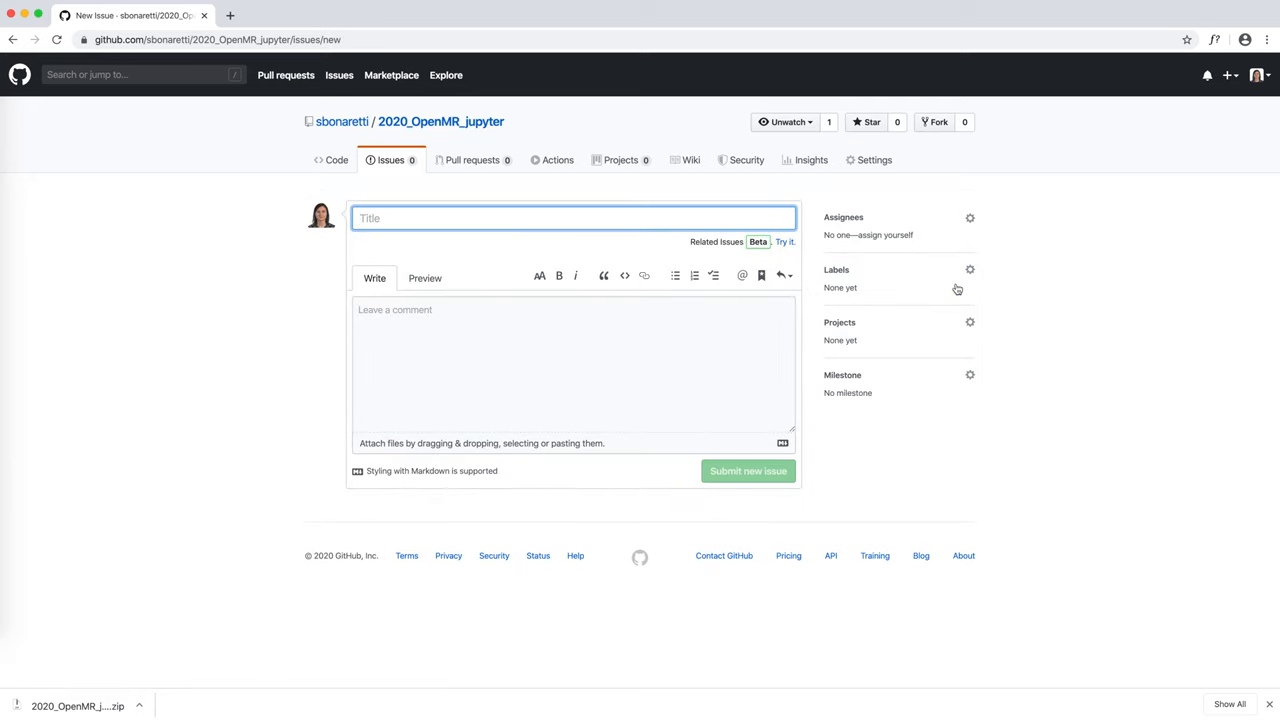